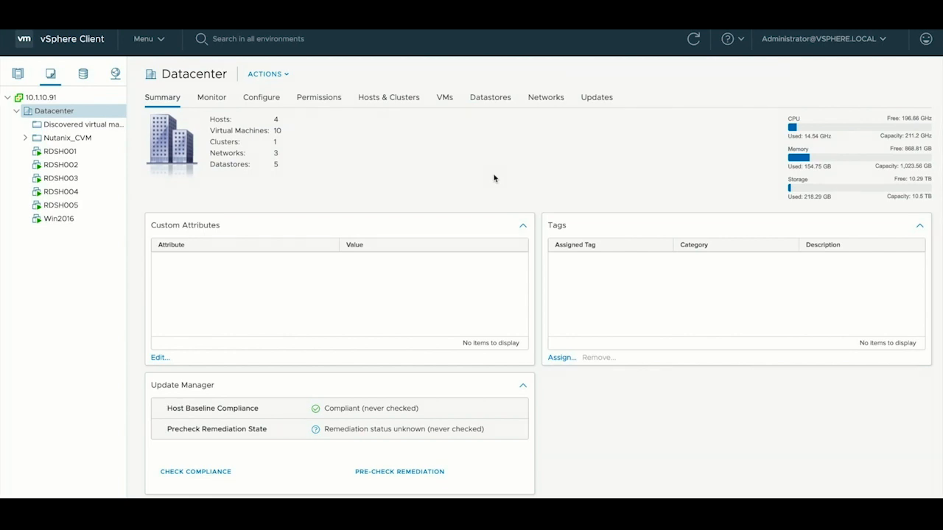
- In Hosts and VMs, expand NTNX01 and show host 10.1.10.61's Summary tab
left_click(18, 74)
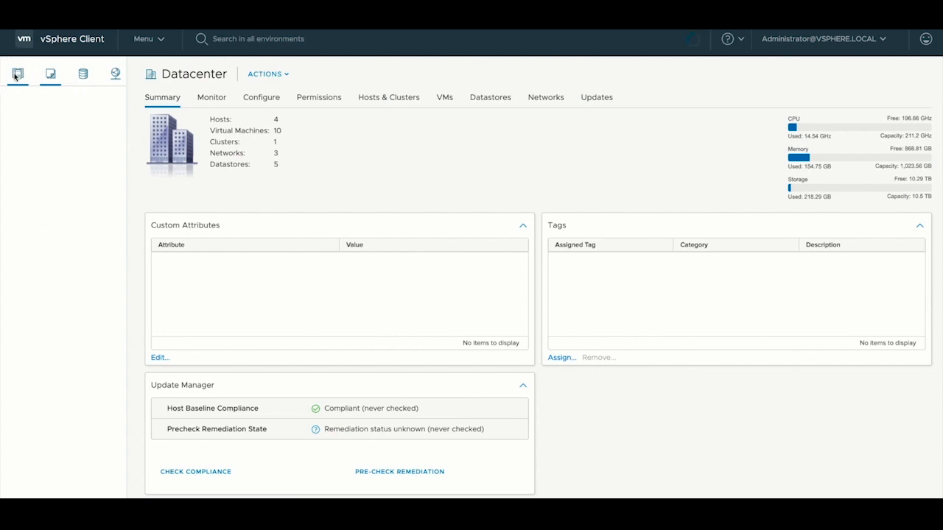
left_click(67, 312)
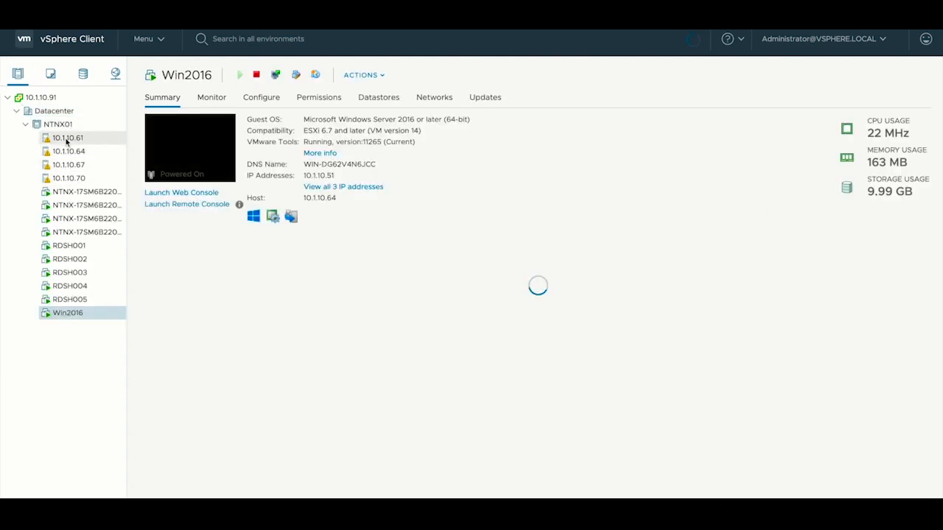
left_click(67, 138)
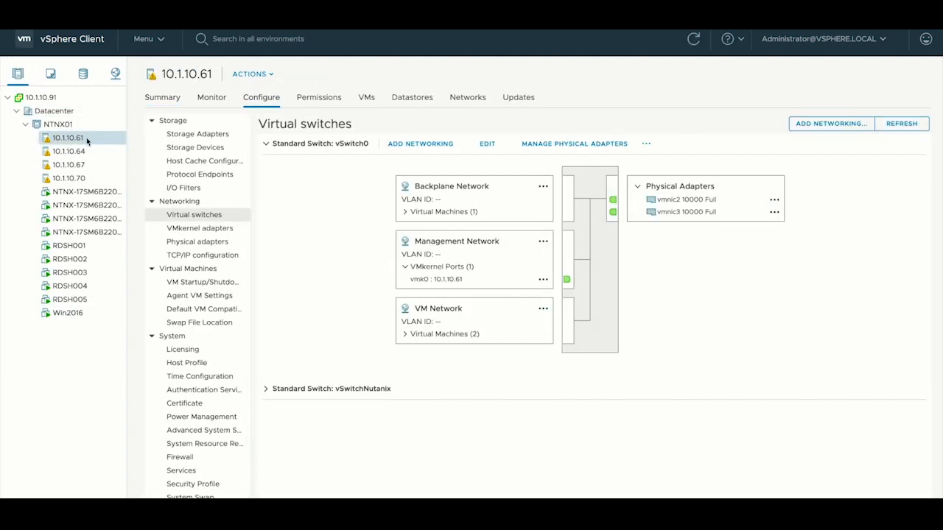
left_click(162, 96)
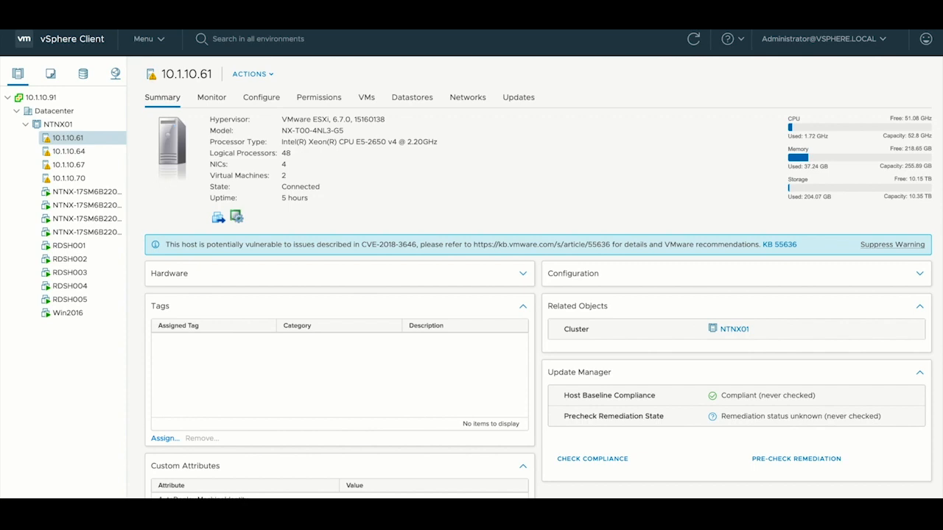
mouse_move(206, 115)
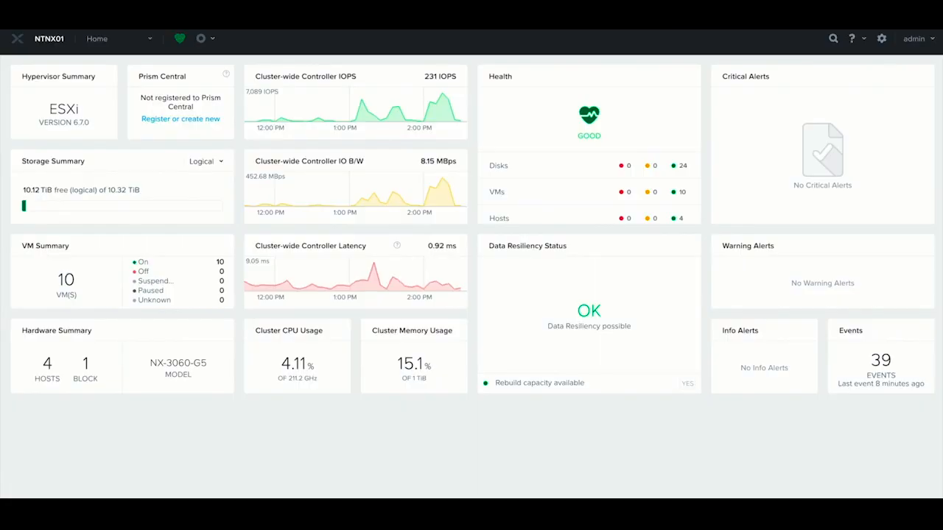
mouse_move(141, 55)
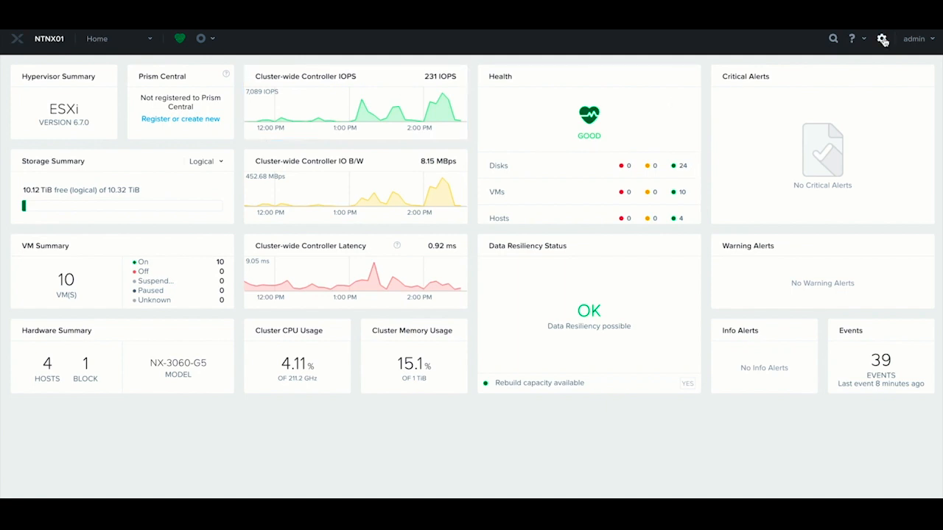
- Open Prism Settings on the Upgrade Software page showing AOS 5.16.1
left_click(882, 38)
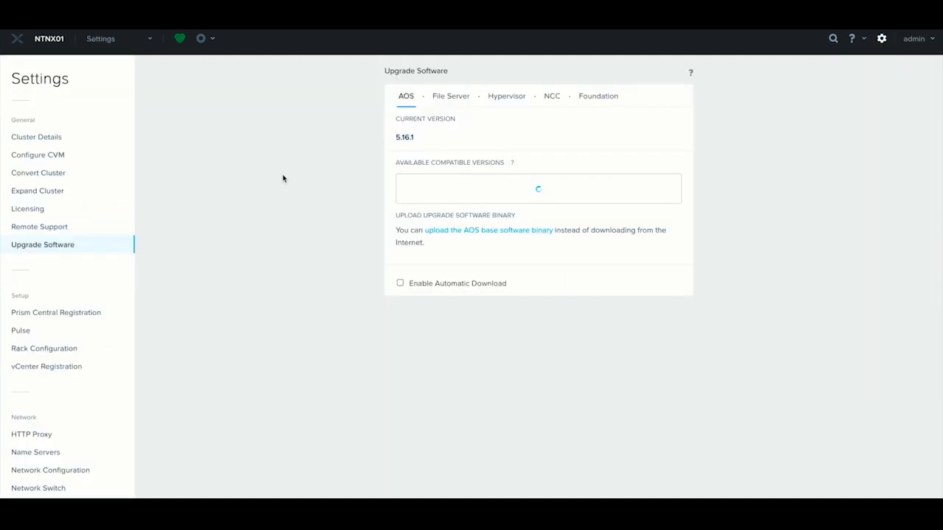
mouse_move(35, 178)
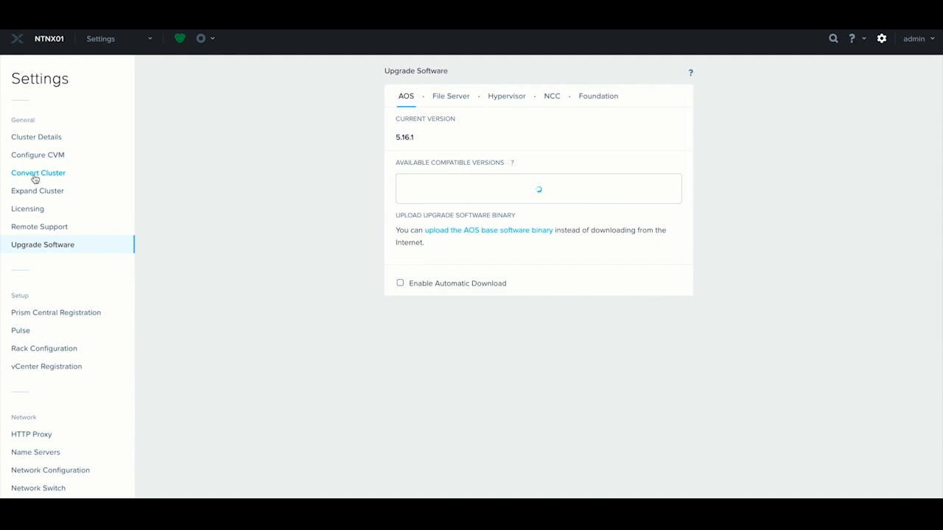
- Open Convert Cluster with AHV and preserved power state, then run validation
left_click(37, 172)
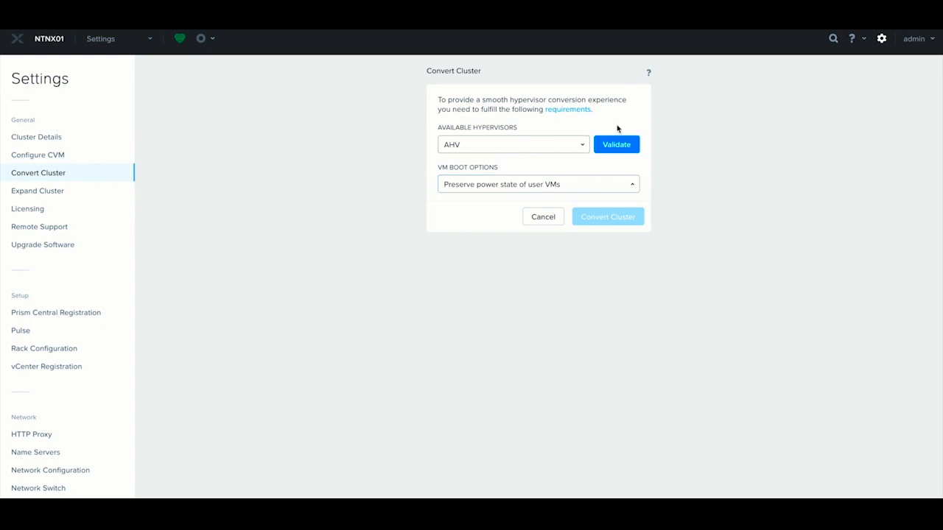
left_click(567, 109)
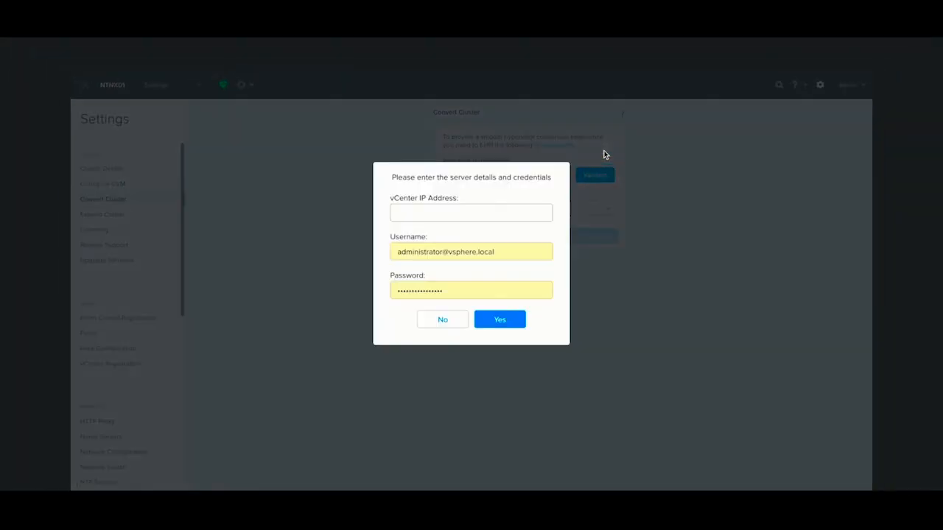
- Enter vCenter IP 10.1.10.91 and confirm the administrator credentials to start validation
left_click(471, 212)
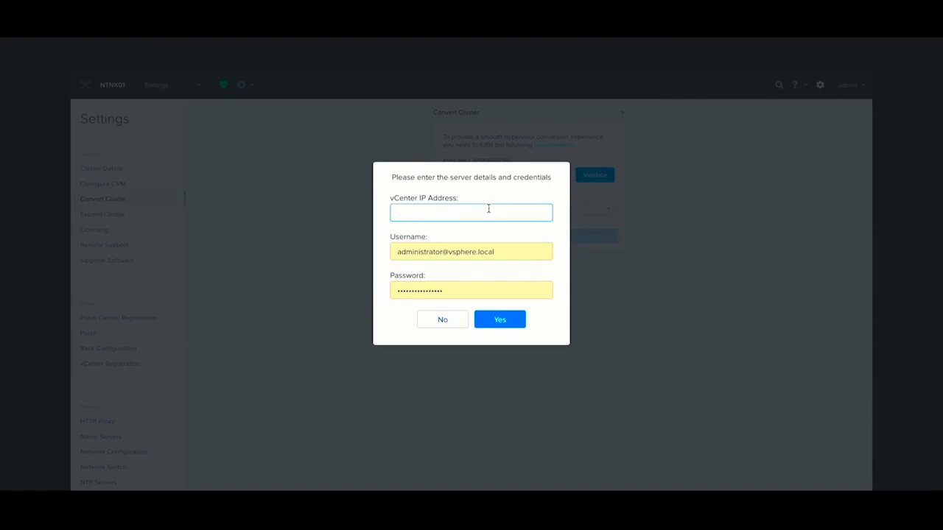
type("10.1.10.91")
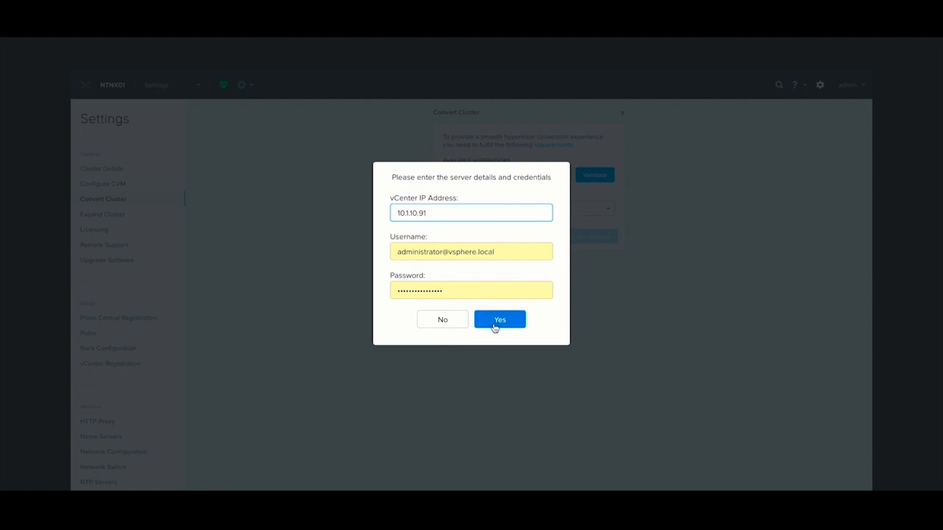
left_click(499, 319)
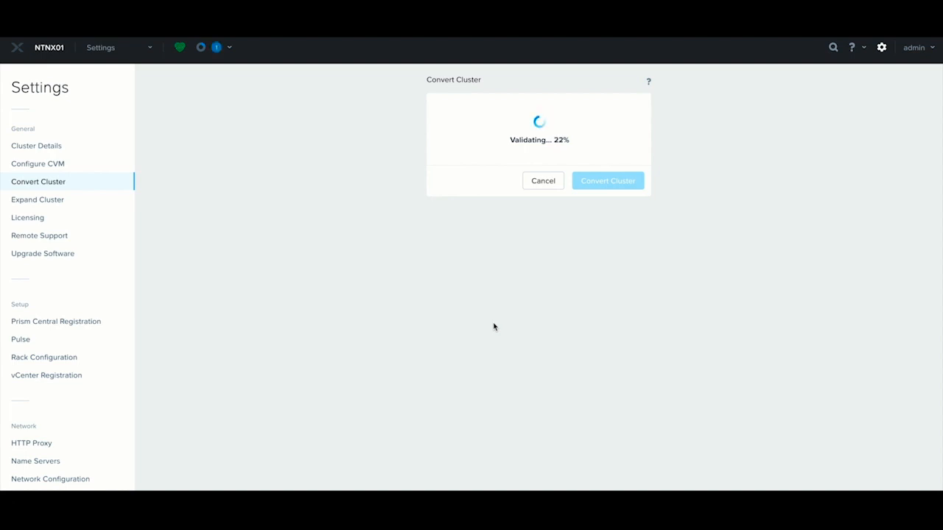
mouse_move(493, 319)
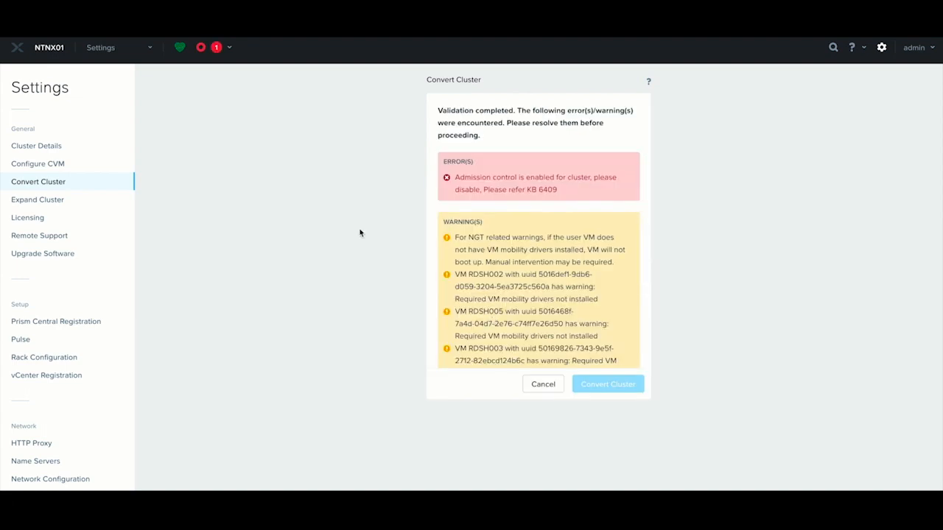
mouse_move(443, 222)
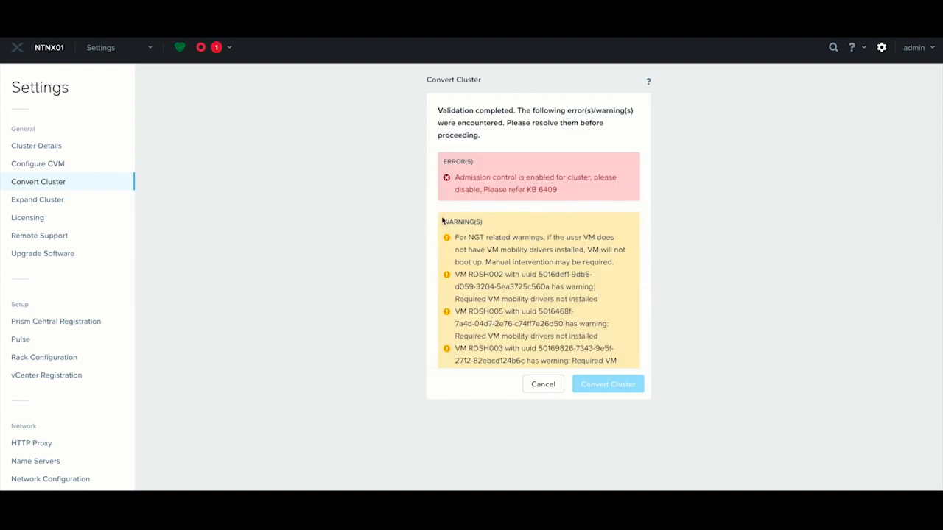
- Highlight the admission control error in the completed validation results
left_click_drag(456, 177, 558, 189)
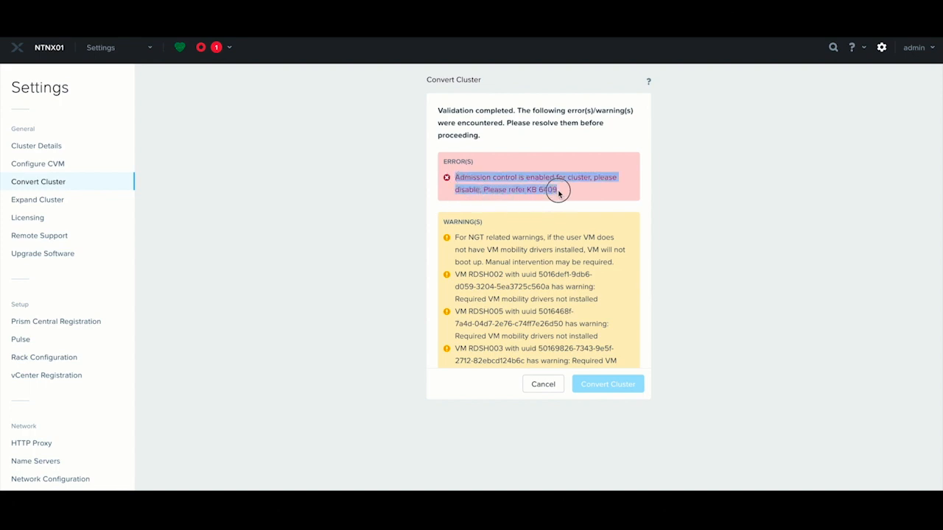
mouse_move(335, 194)
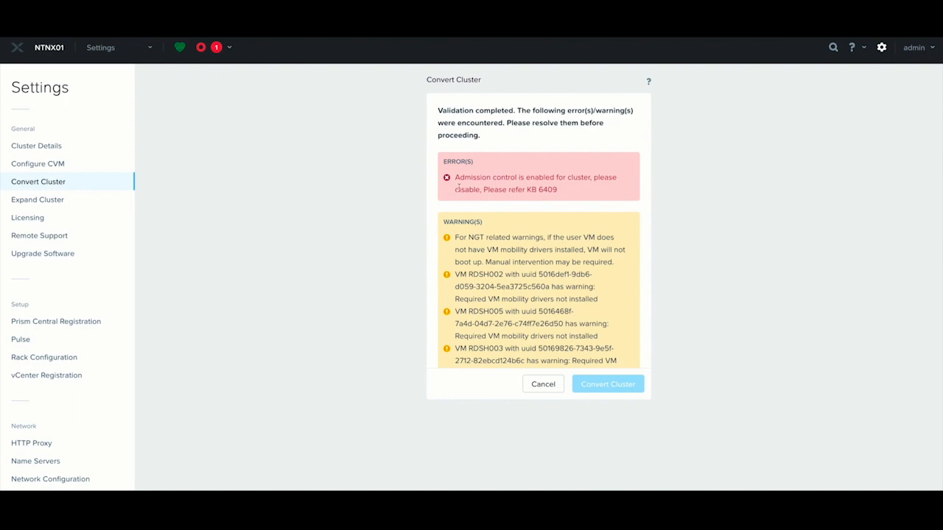
mouse_move(239, 77)
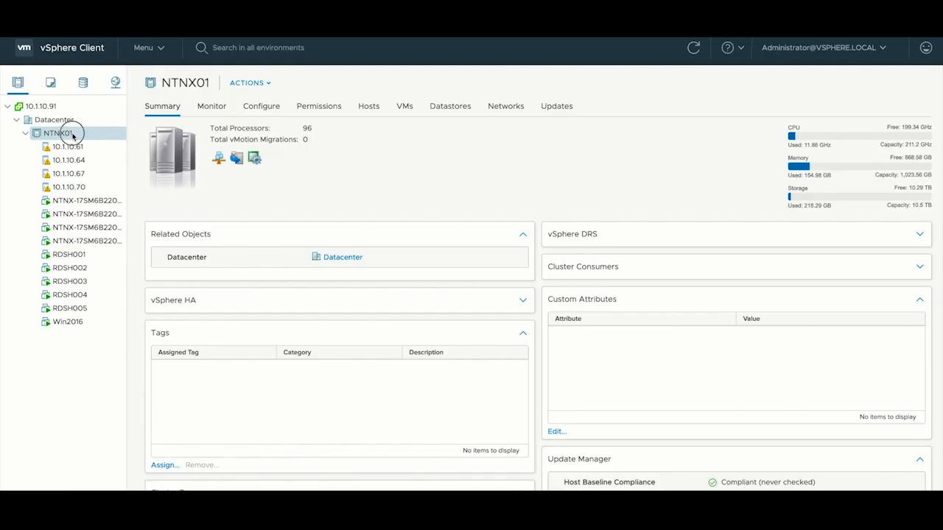
- Open NTNX01's Configure > vSphere Availability and edit the vSphere HA settings
left_click(261, 106)
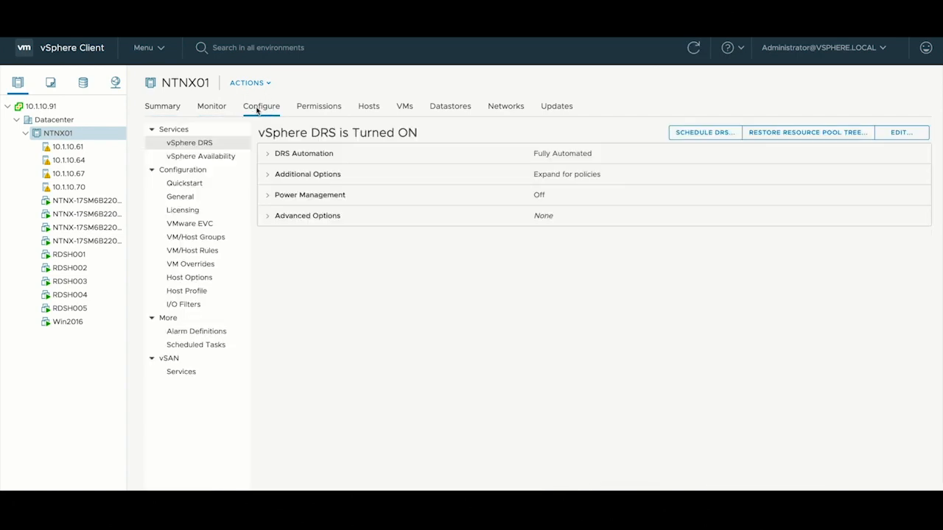
mouse_move(185, 72)
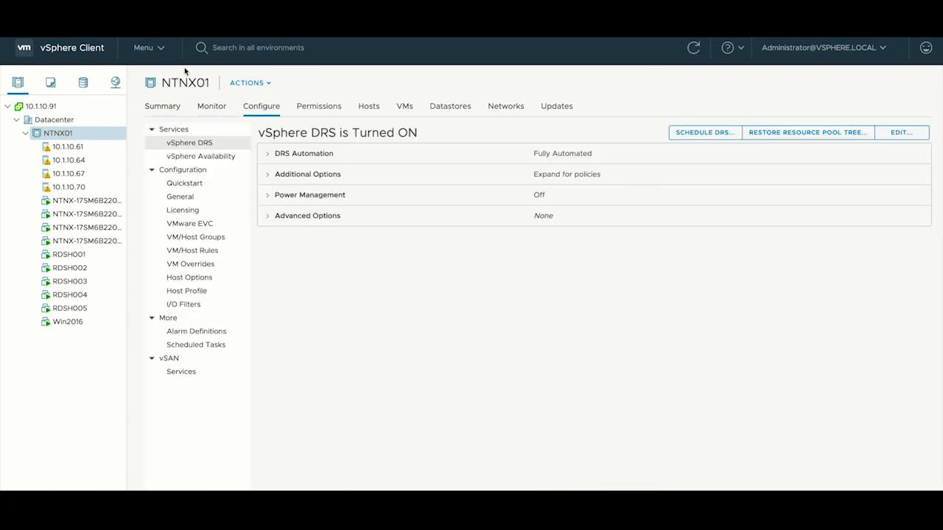
left_click(200, 155)
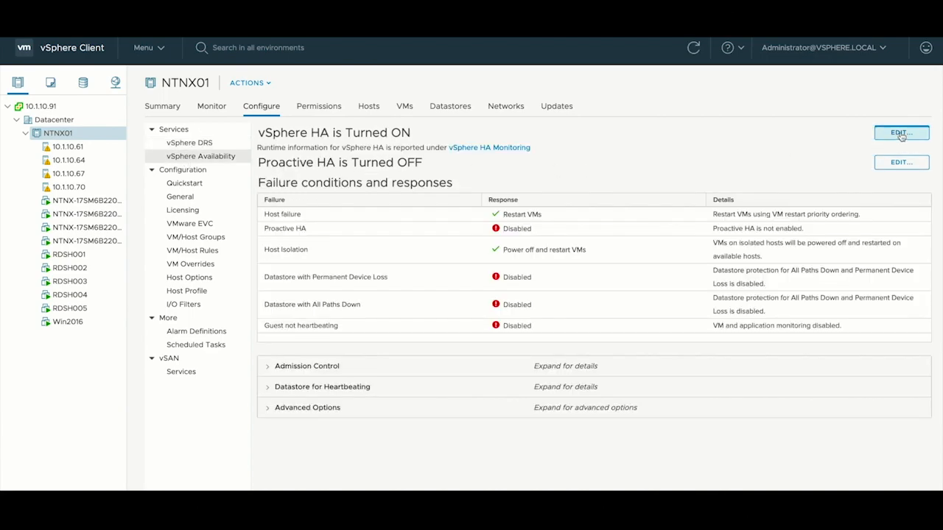
left_click(901, 132)
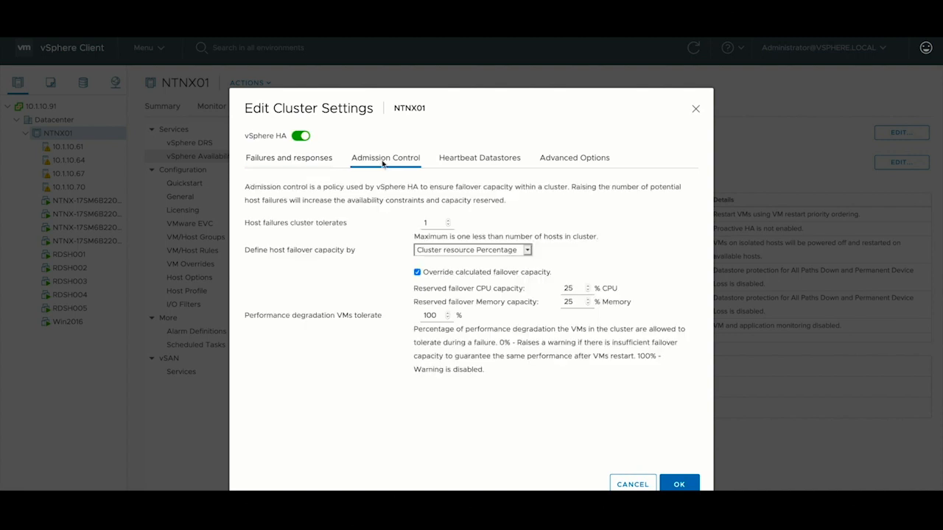
mouse_move(464, 250)
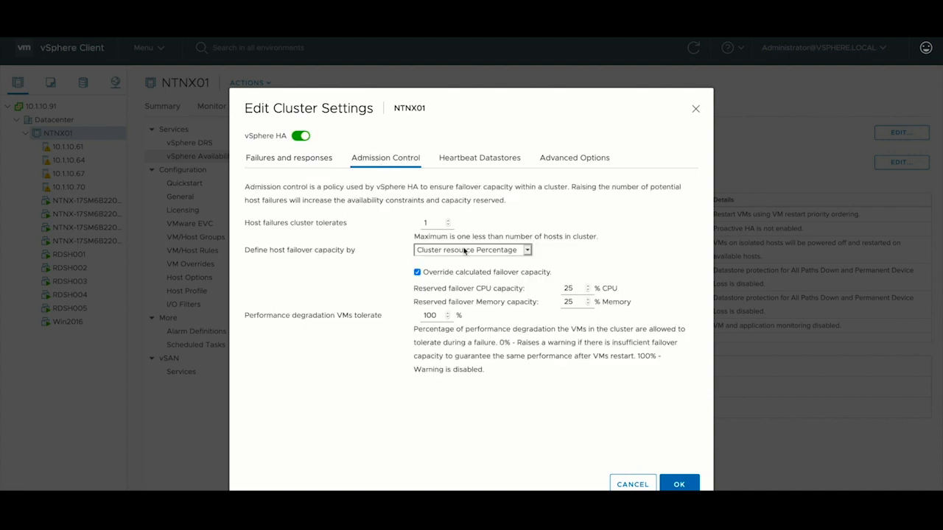
- Set 'Define host failover capacity by' to Disabled under Admission Control
left_click(471, 249)
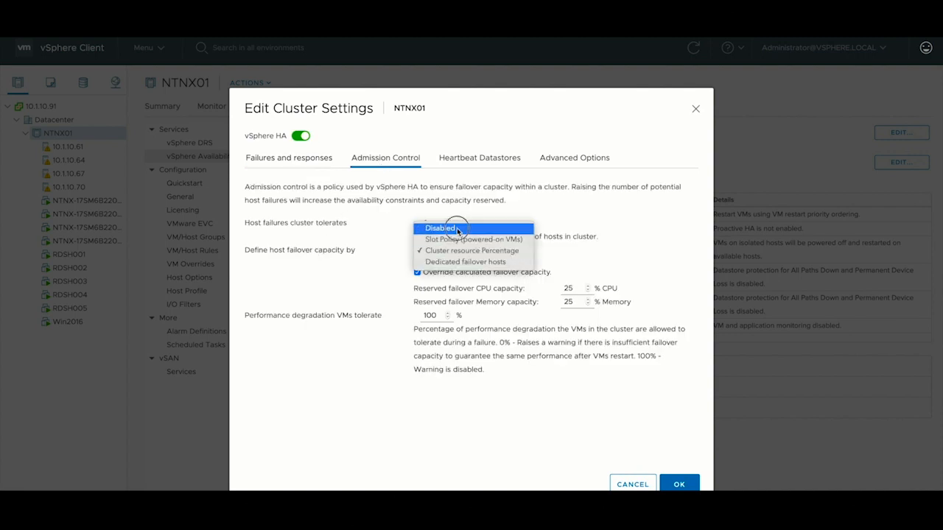
left_click(440, 228)
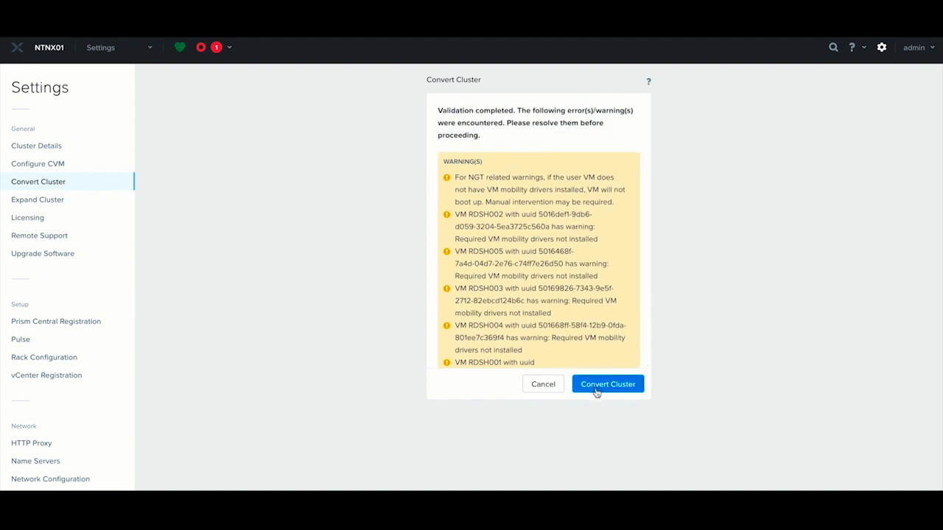
- Launch Convert Cluster despite the mobility driver warnings and confirm with Yes
left_click(607, 384)
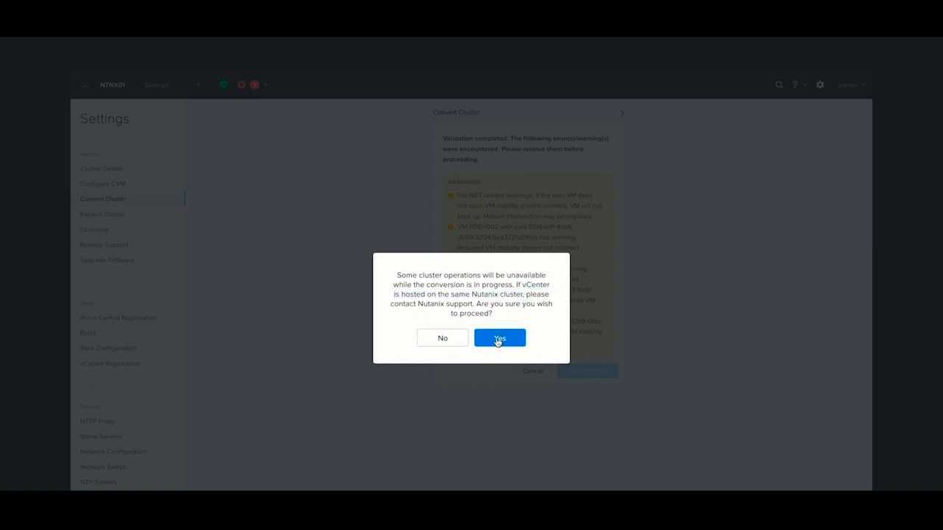
left_click(499, 337)
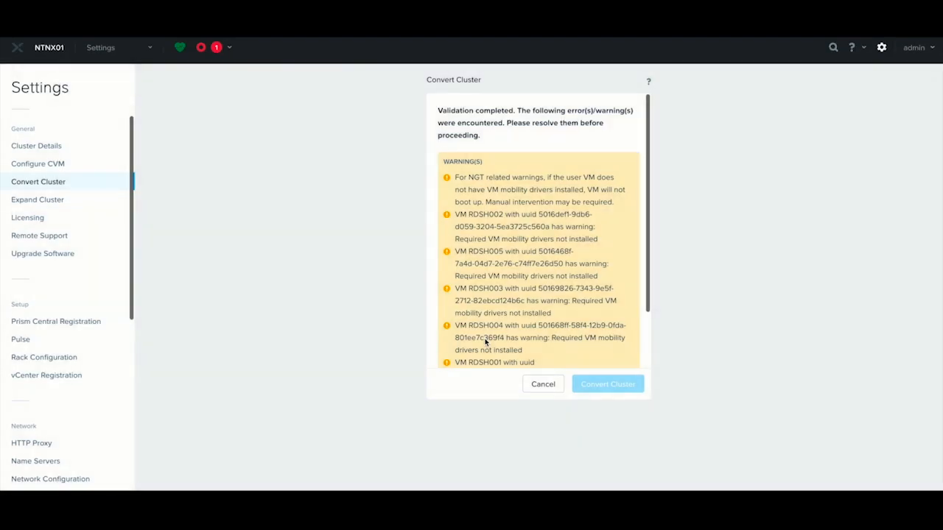
left_click(606, 384)
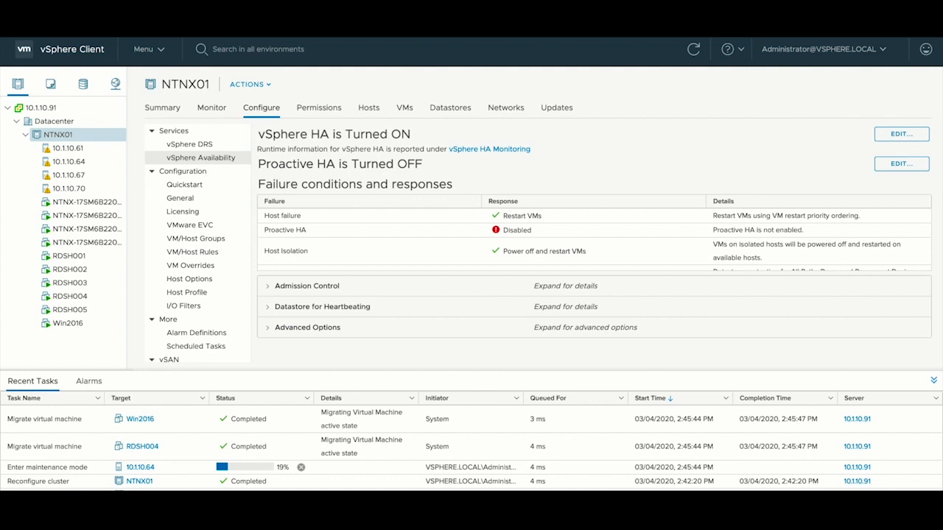
mouse_move(383, 477)
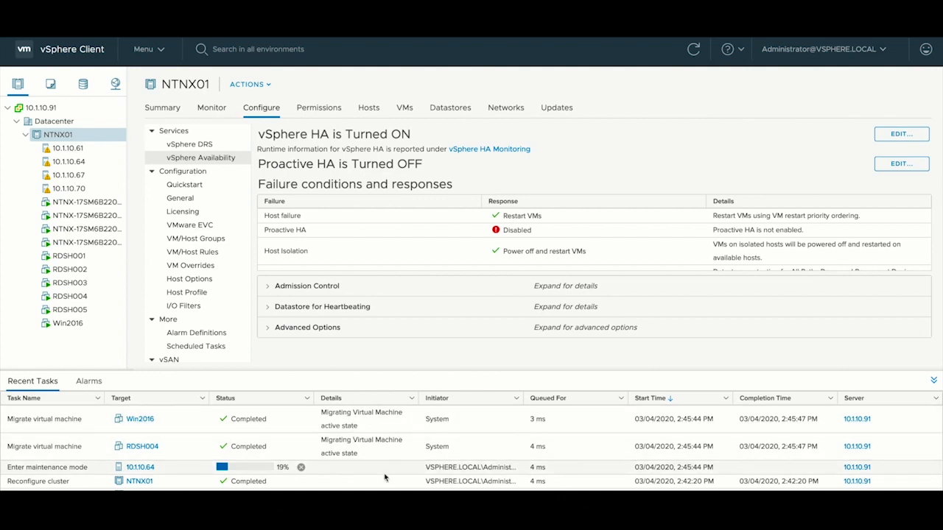
mouse_move(362, 475)
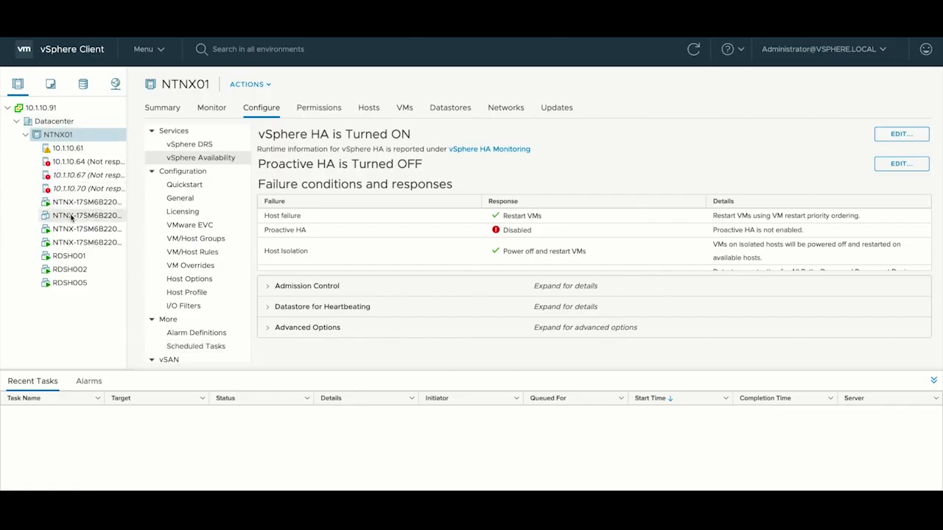
mouse_move(92, 314)
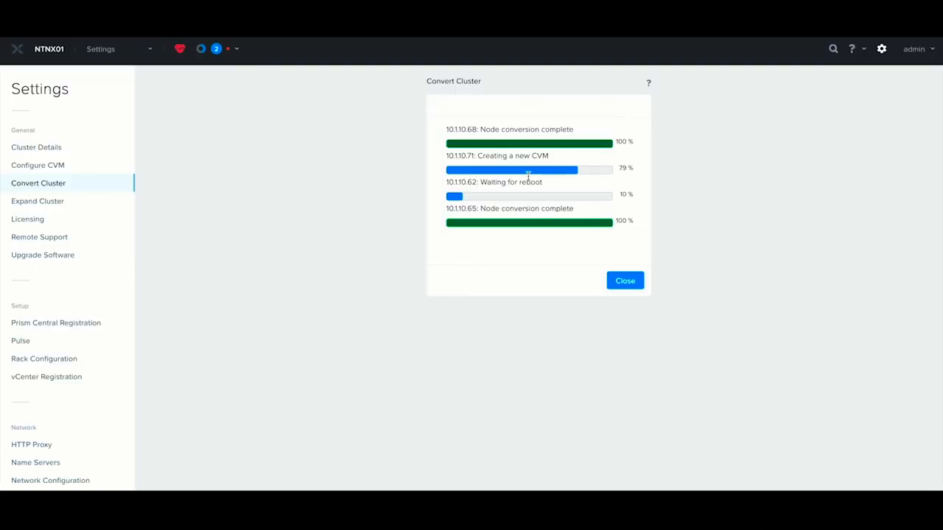
mouse_move(371, 255)
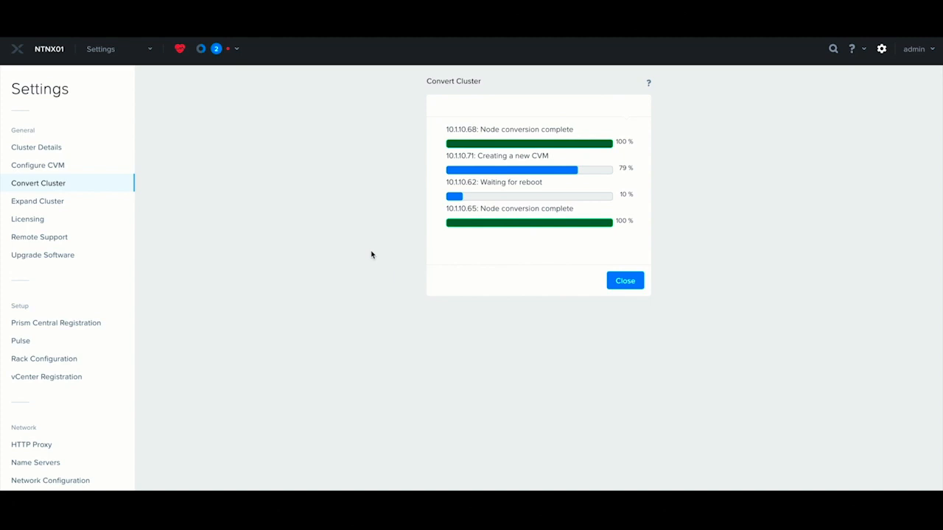
- Go to the Home dashboard showing AHV, four hosts and ten VMs
left_click(149, 49)
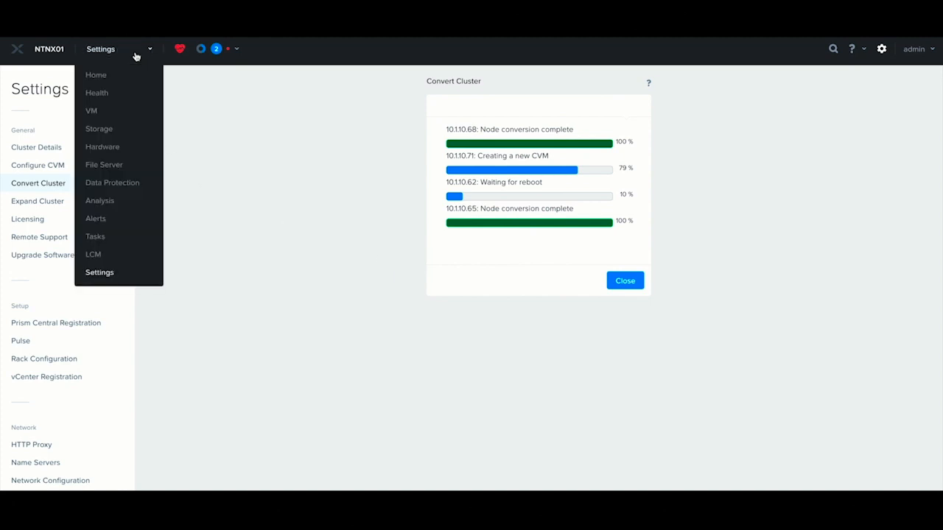
left_click(91, 110)
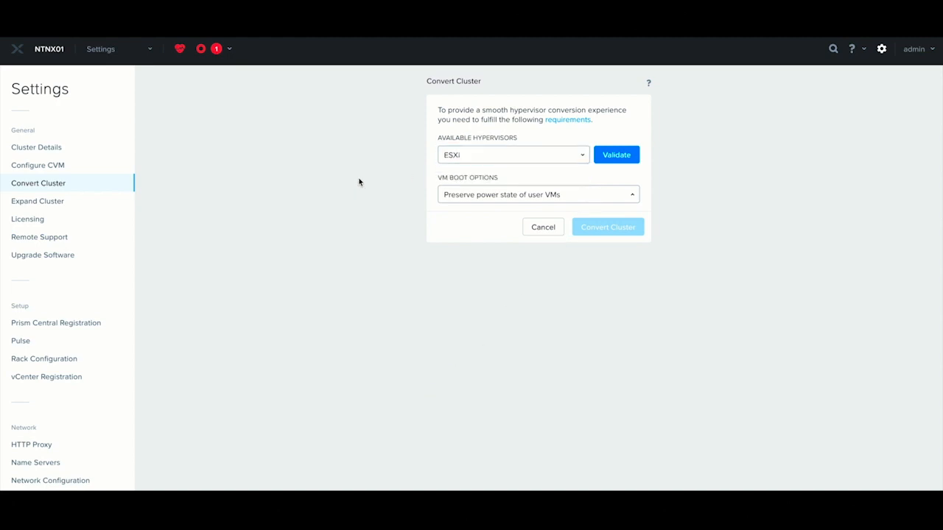
left_click(101, 49)
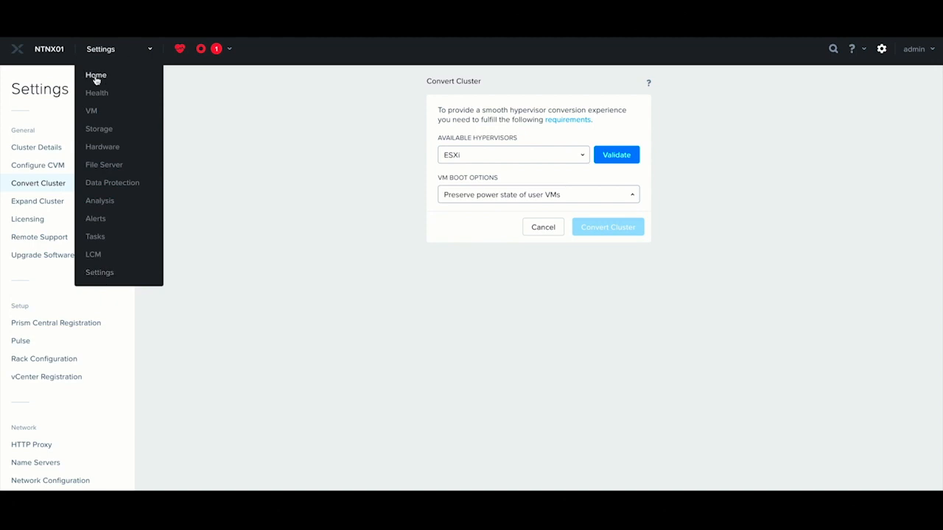
left_click(95, 76)
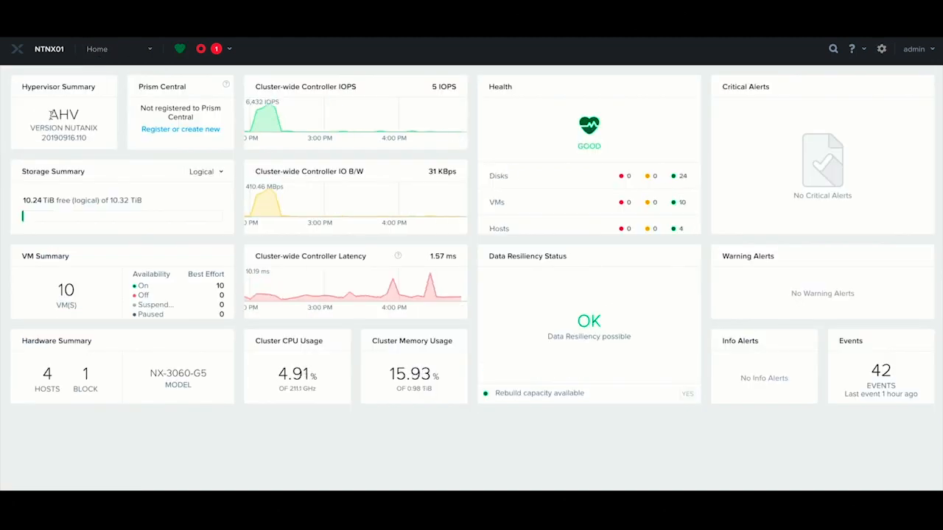
- Open the Tasks page listing the succeeded cluster and VM conversion tasks
triple_click(64, 126)
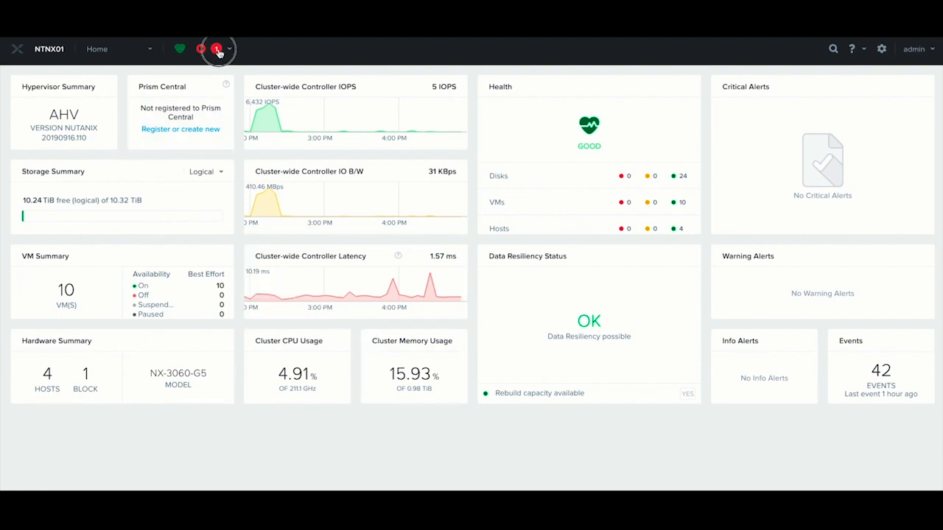
left_click(216, 49)
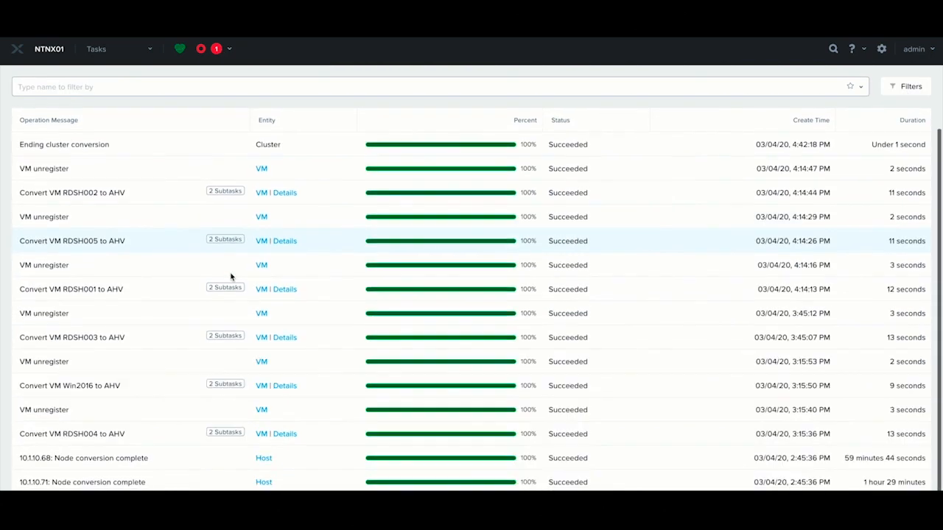
- Review the succeeded conversion tasks, then switch to the VM table of six converted VMs
scroll("down", 3)
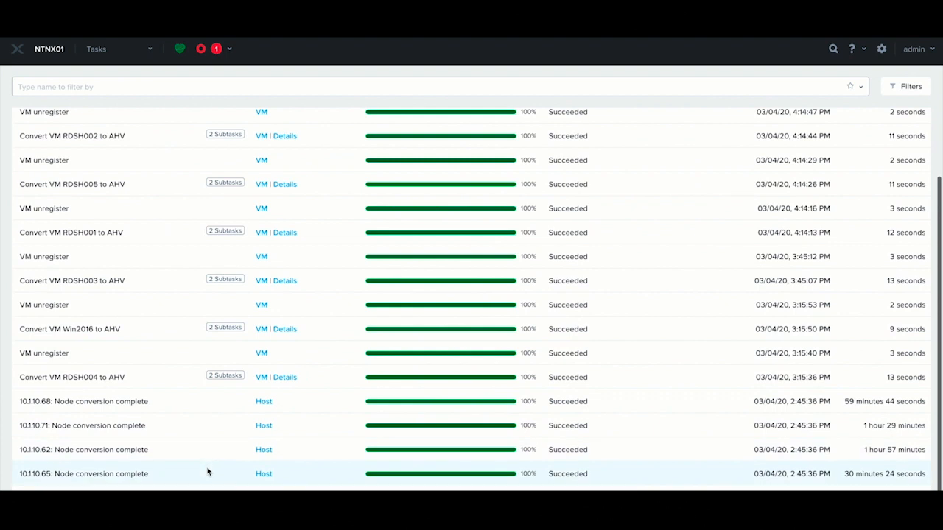
double_click(887, 449)
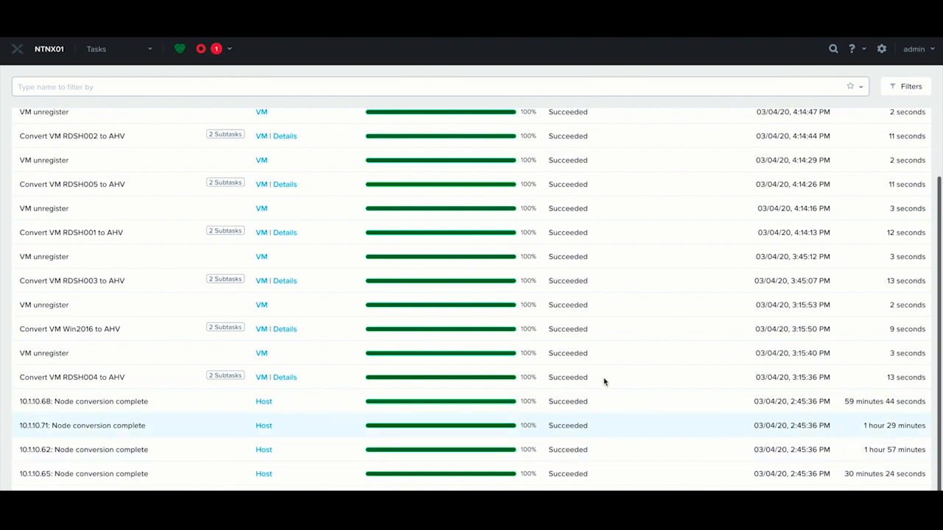
left_click(118, 48)
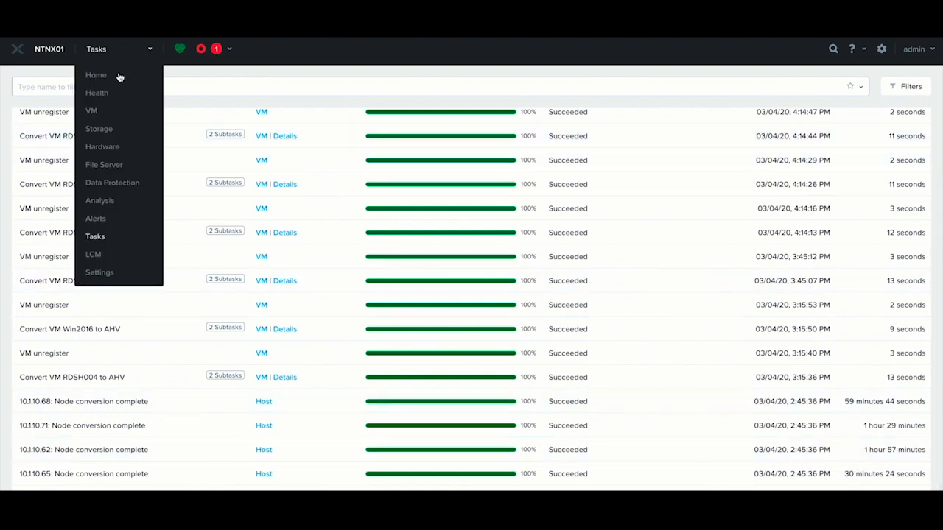
left_click(91, 110)
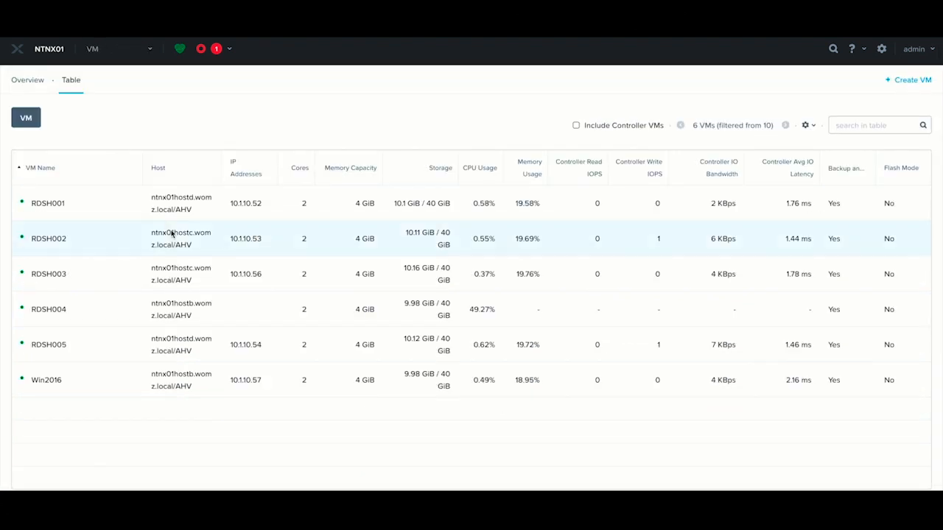
mouse_move(170, 309)
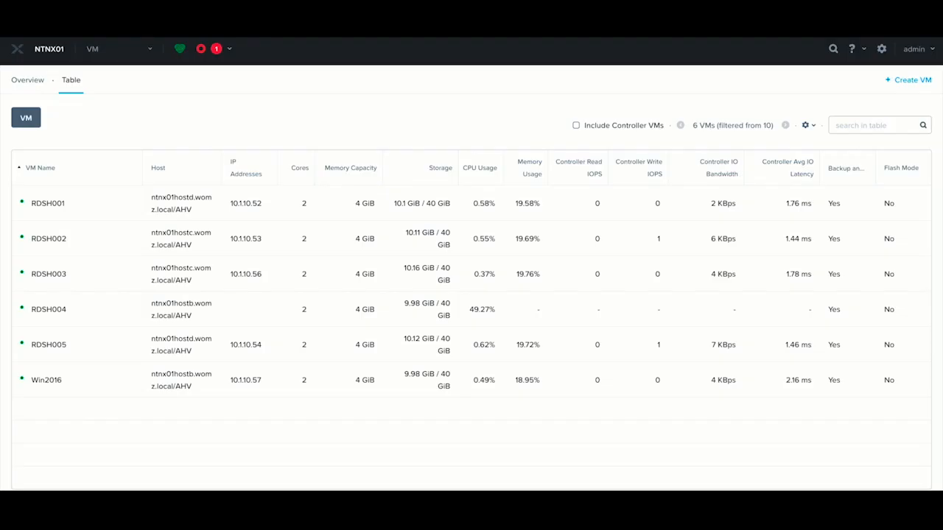
- Switch from the VM page to the Home dashboard showing AHV, four hosts, ten VMs on
left_click(118, 49)
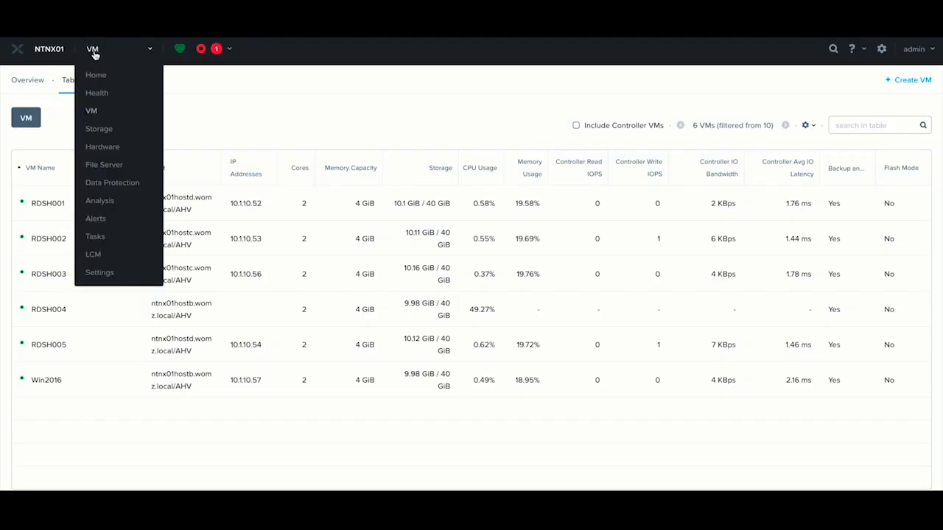
left_click(95, 75)
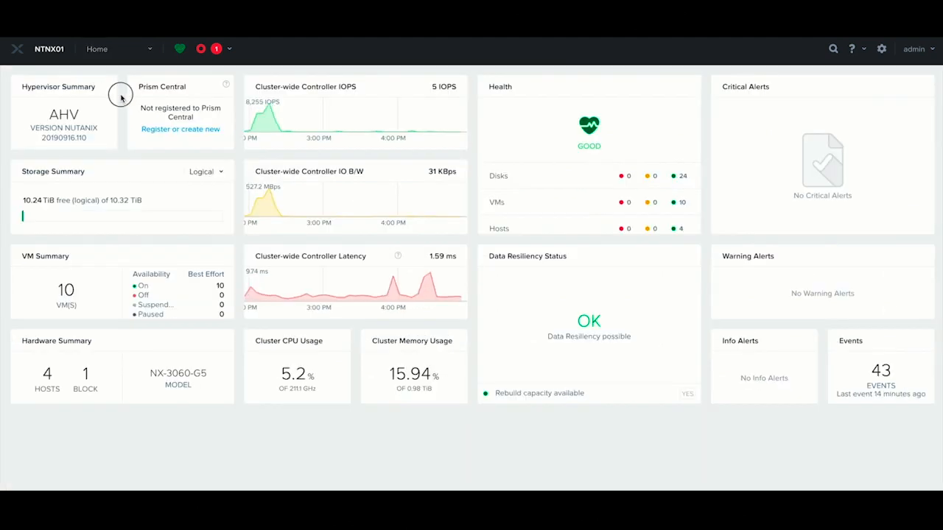